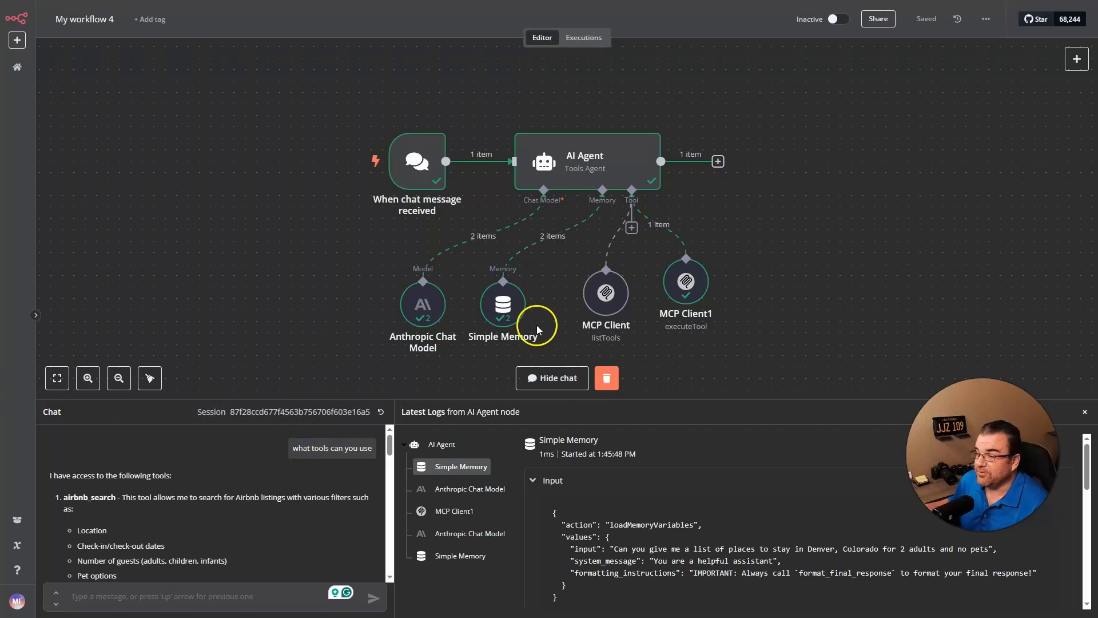
mouse_move(515, 255)
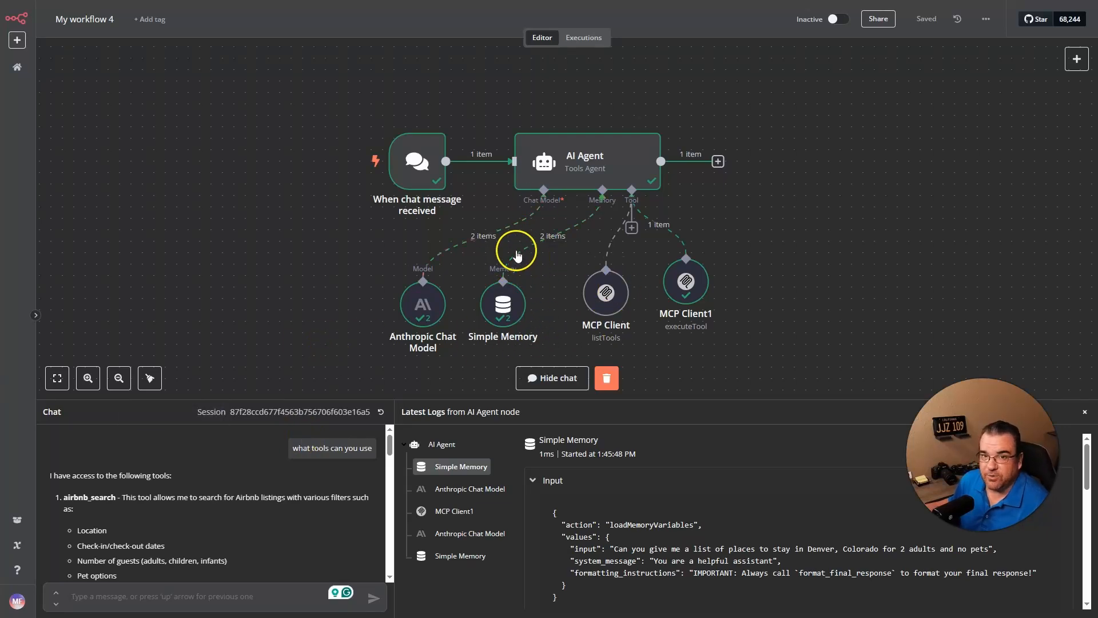
mouse_move(544, 265)
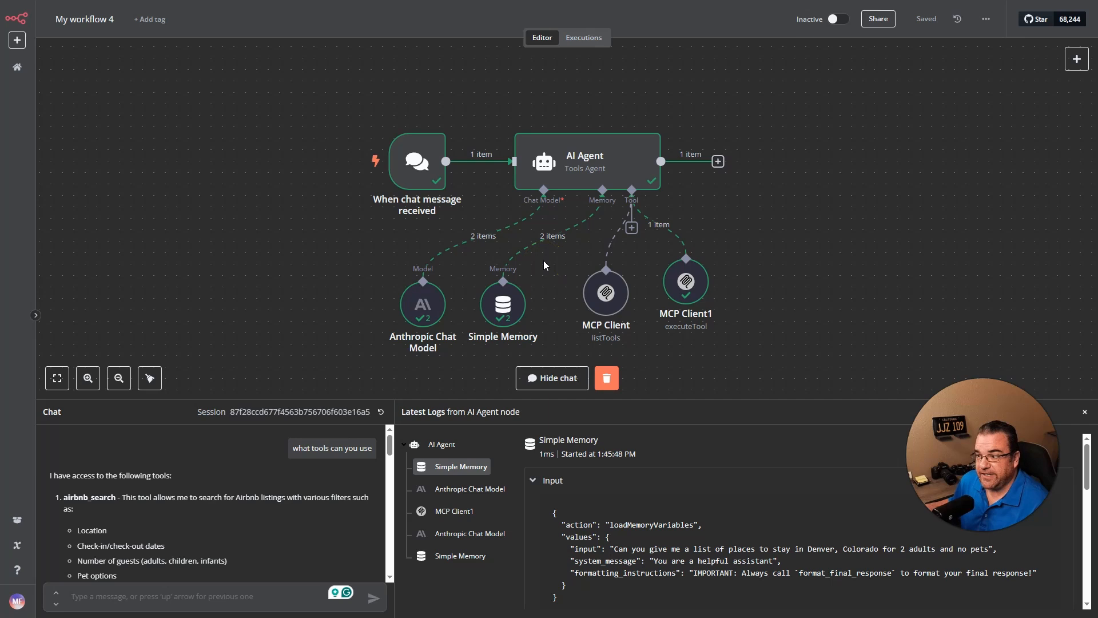
mouse_move(651, 313)
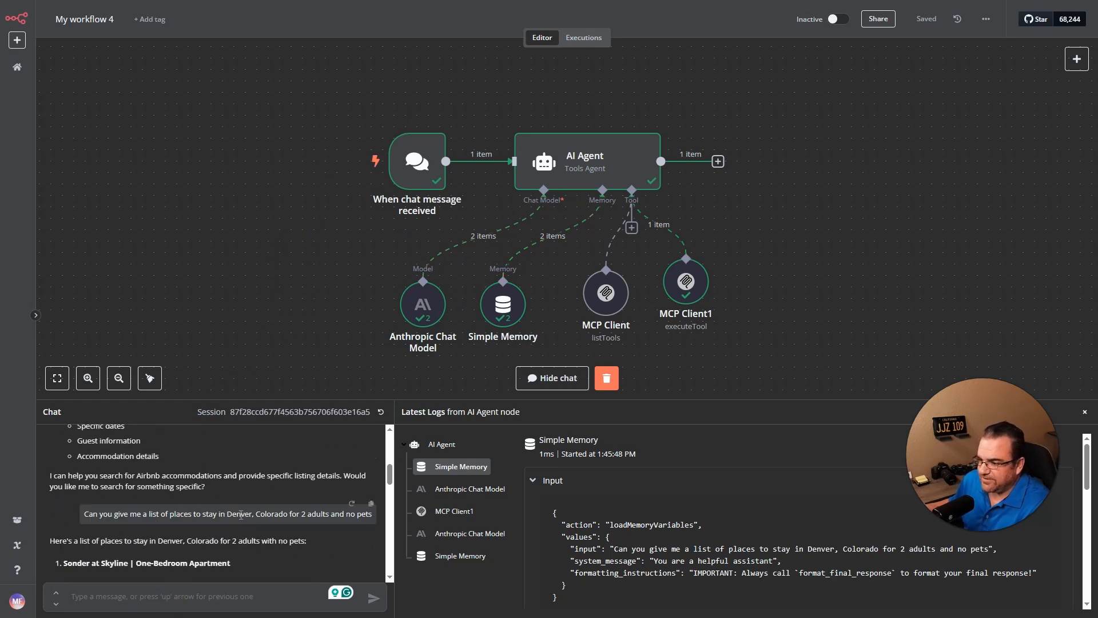
- Inspect the MCP Client node, then ask the agent for Aspen, Colorado stays for 2 adults, no pets
scroll(down, 3)
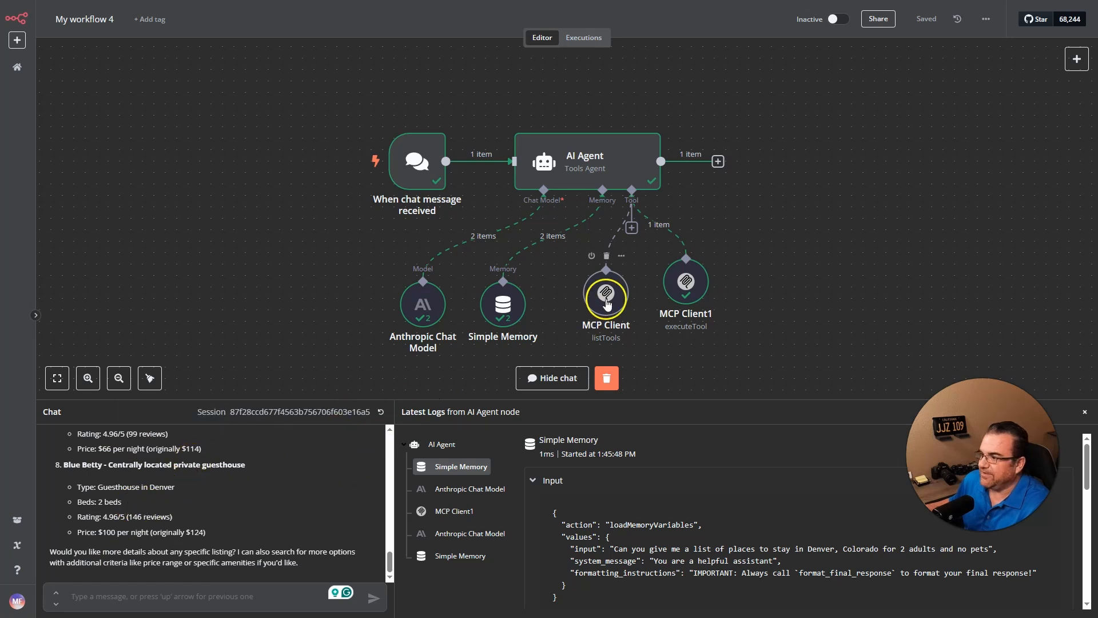
double_click(605, 294)
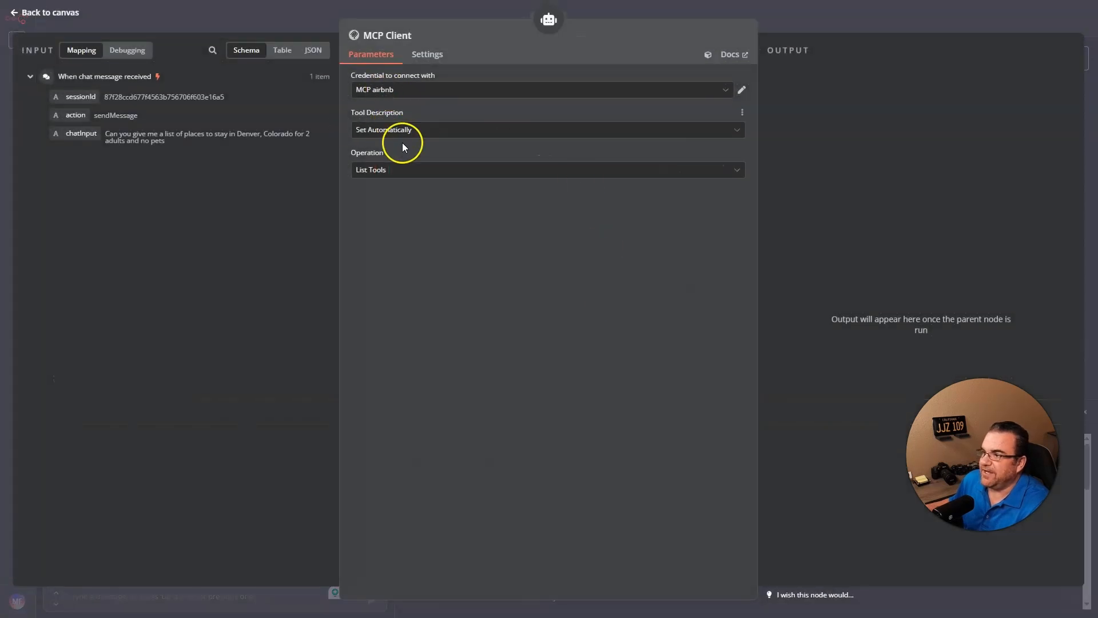
click(45, 12)
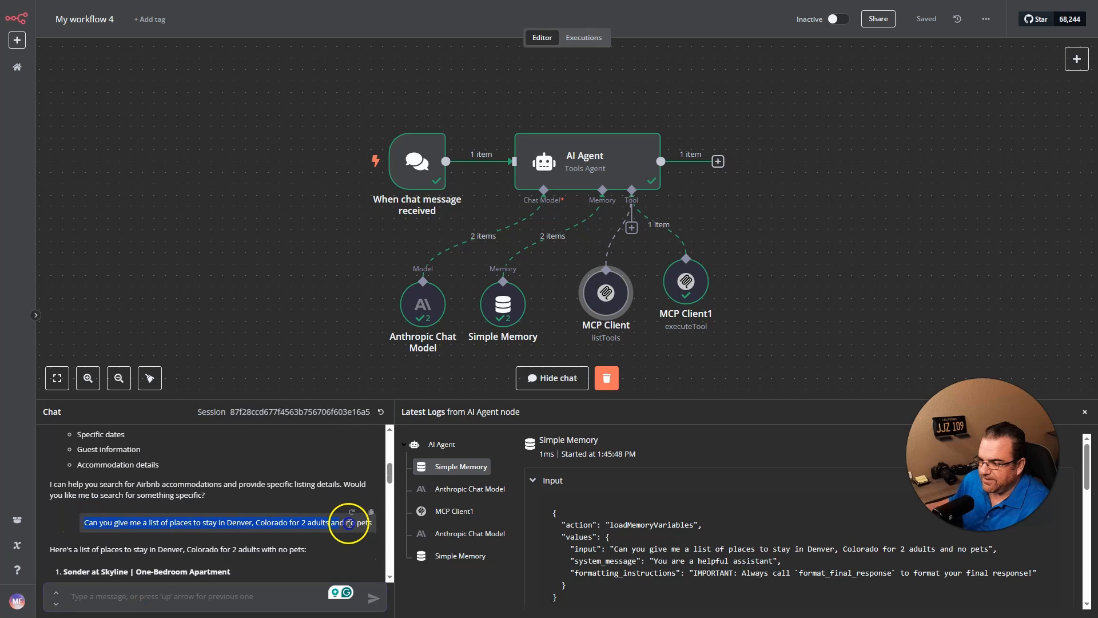
text(Can you give me a list of places to stay in Aspen, Colorado for 2 adults and no pets)
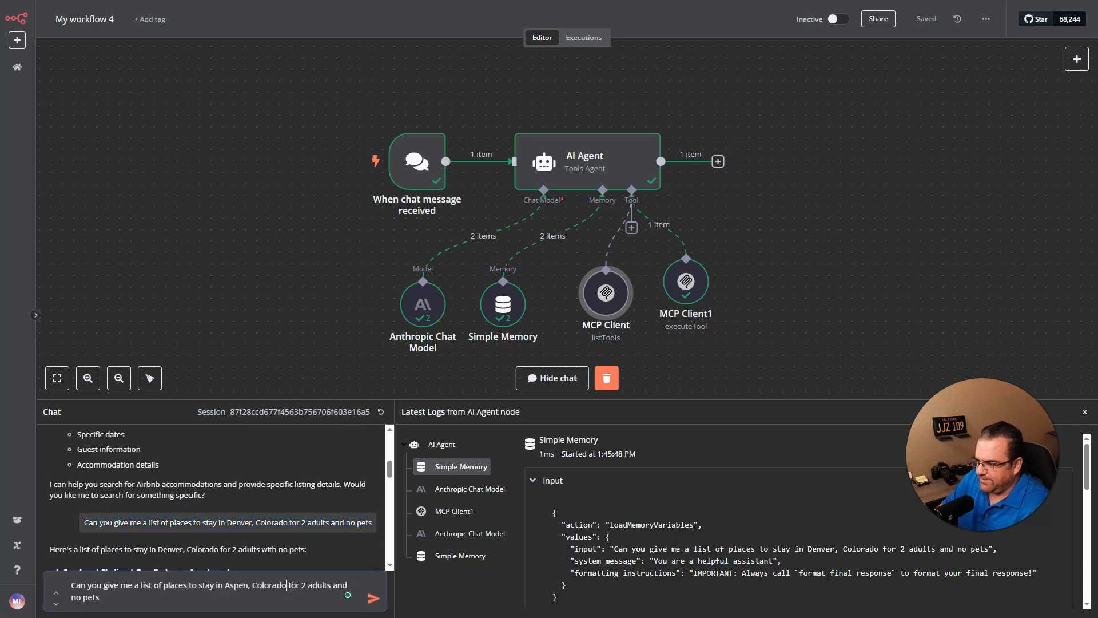
click(373, 597)
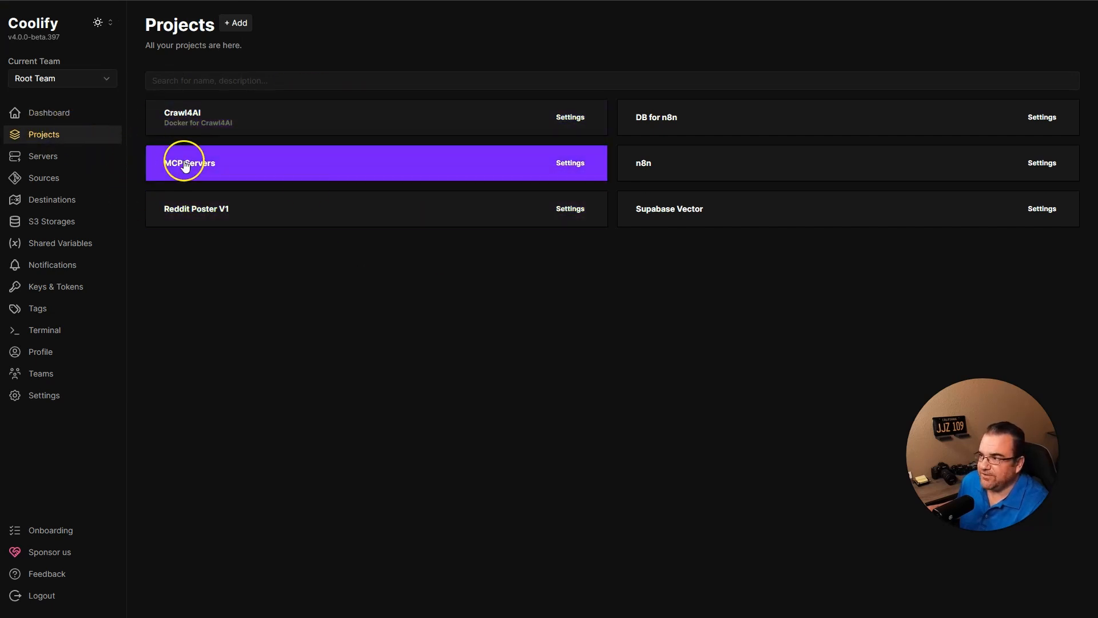
mouse_move(643, 162)
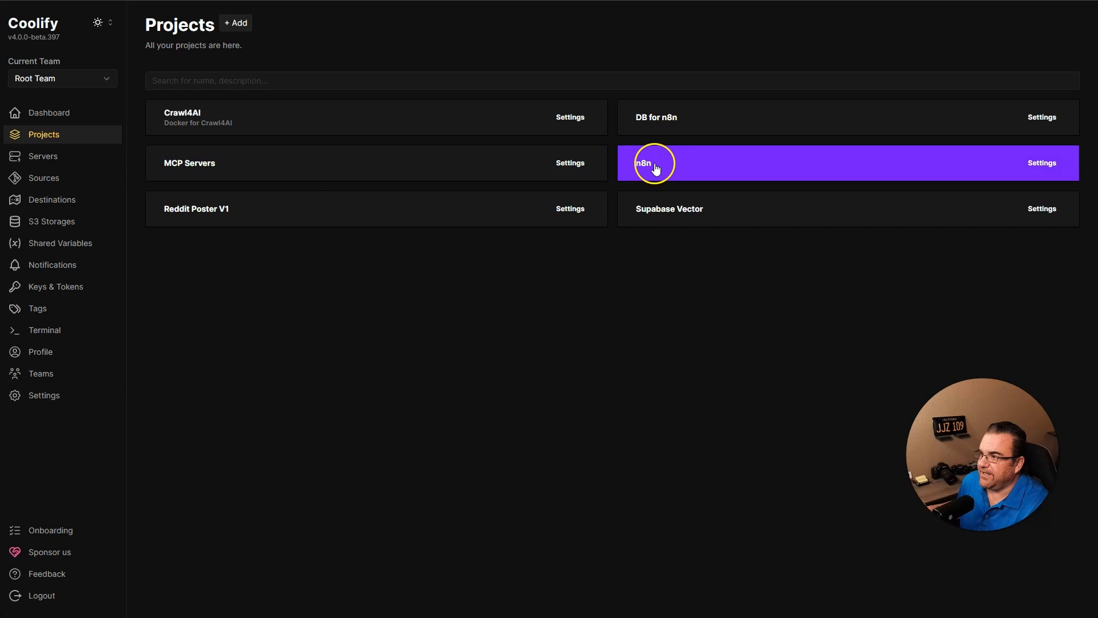
- Open the n8n project card from Projects and return to the projects list
click(643, 162)
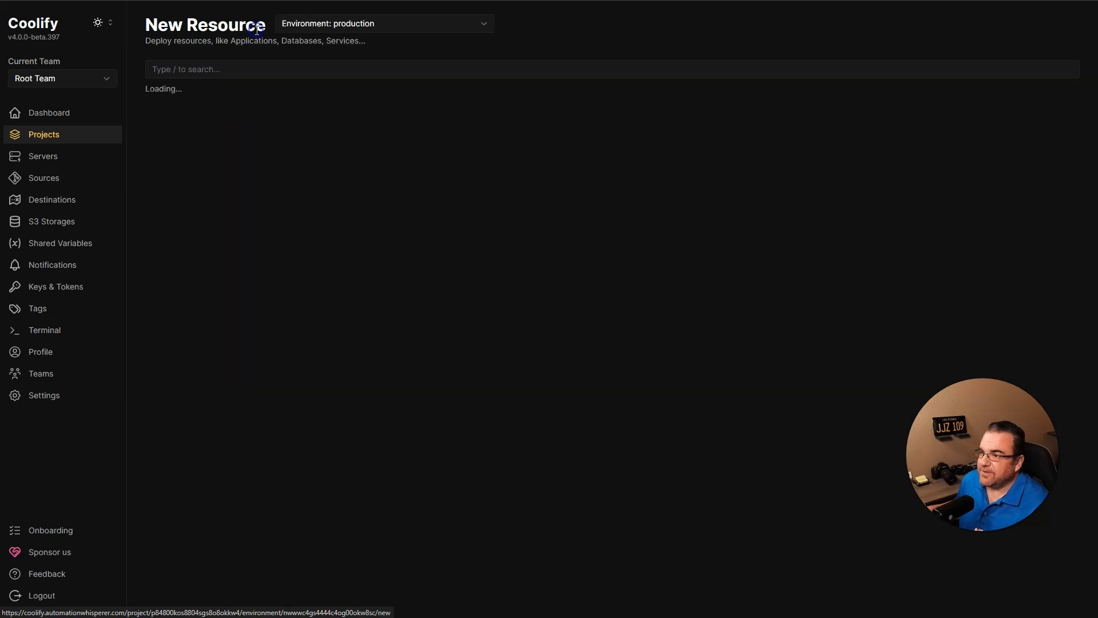
text(n)
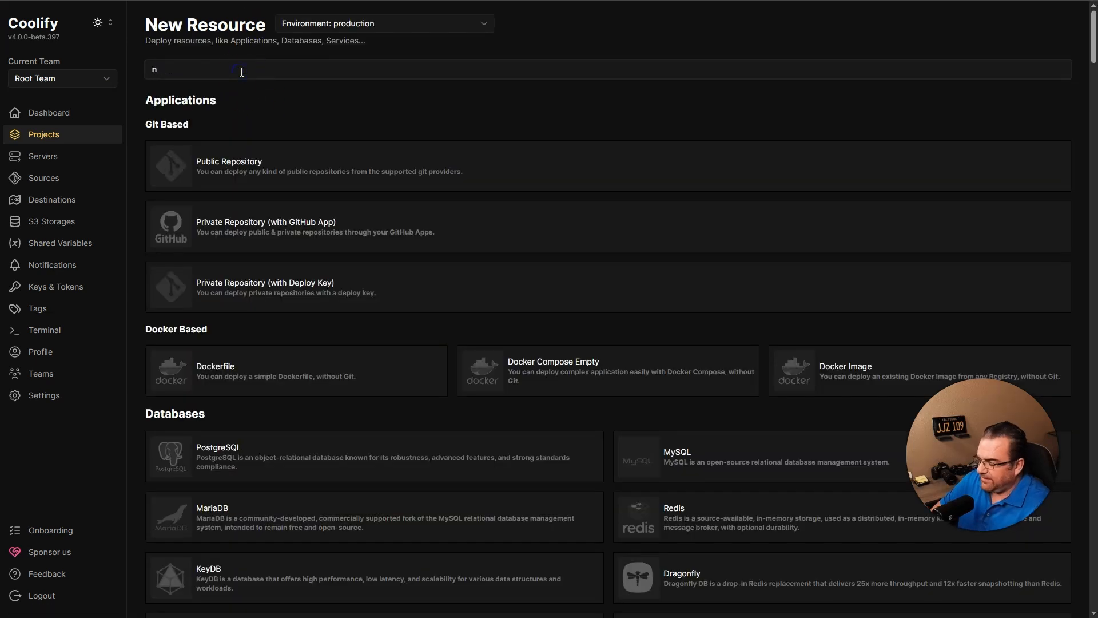
text(8n)
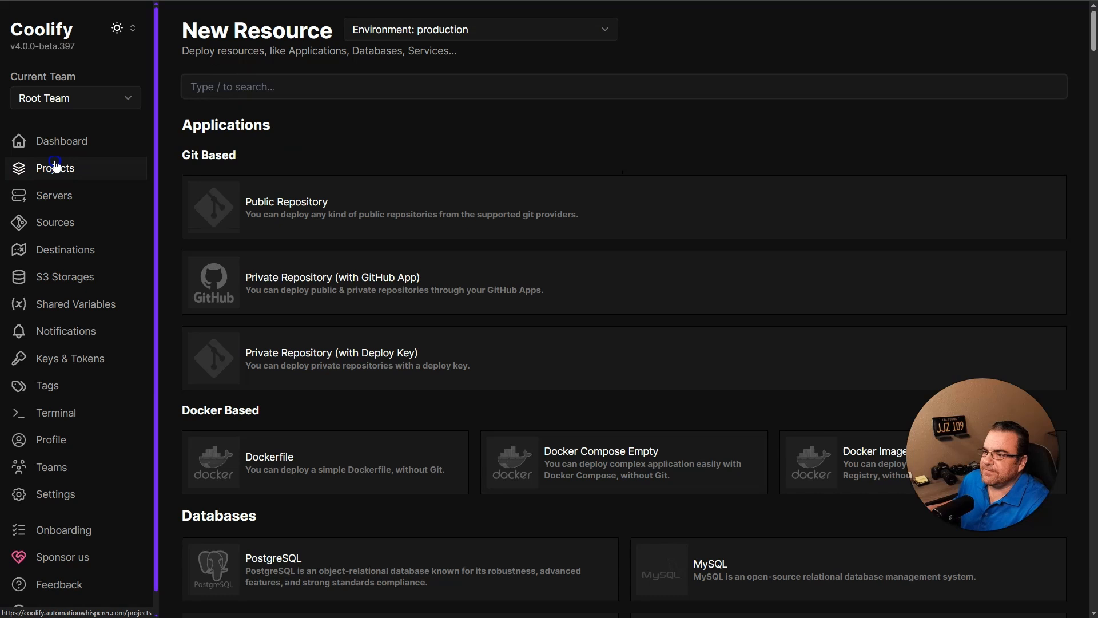
click(55, 167)
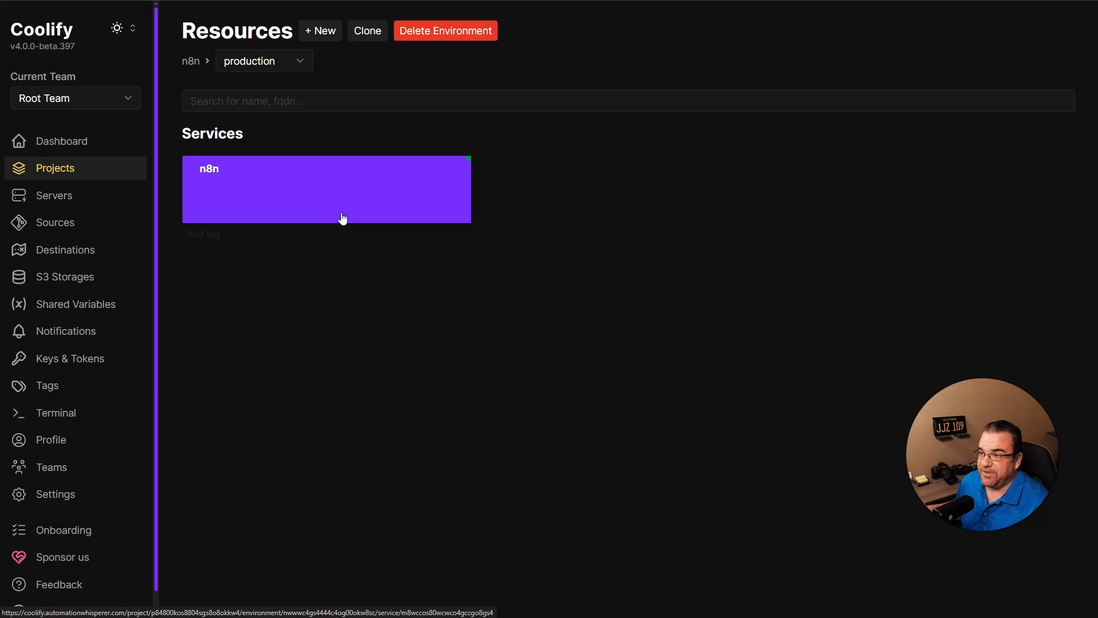
- Open the n8n service card to reach its Configuration page
click(326, 189)
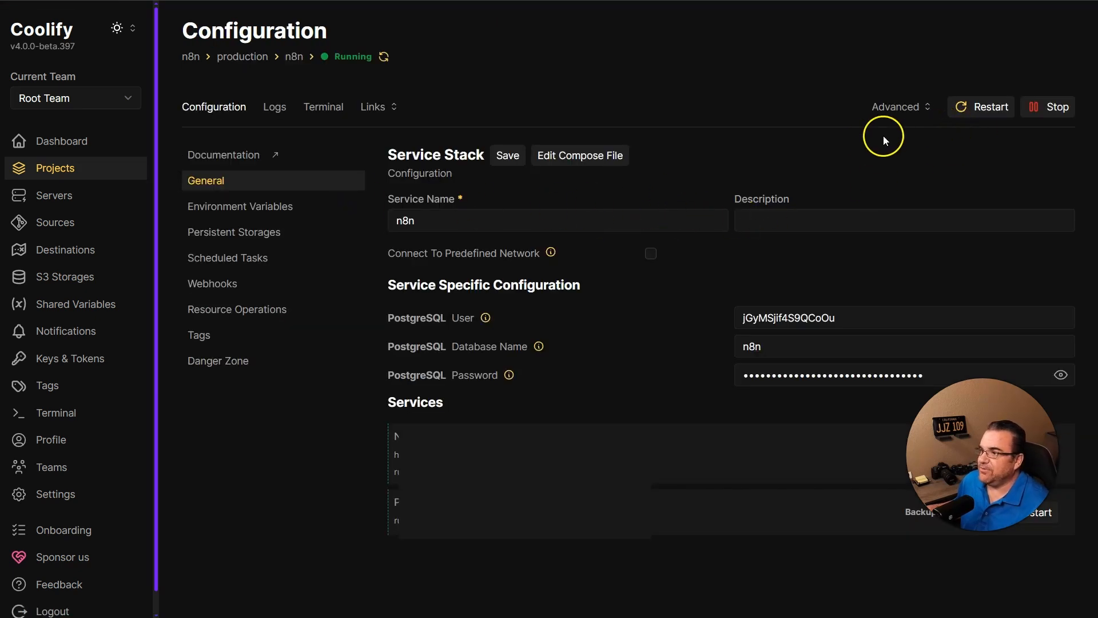
mouse_move(490, 289)
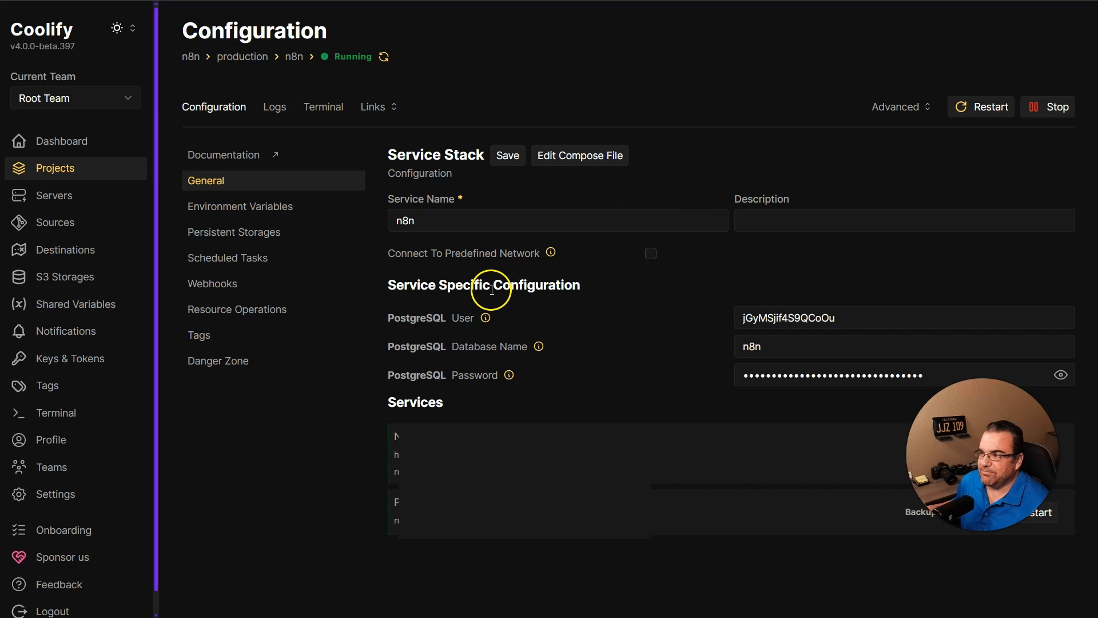
mouse_move(475, 273)
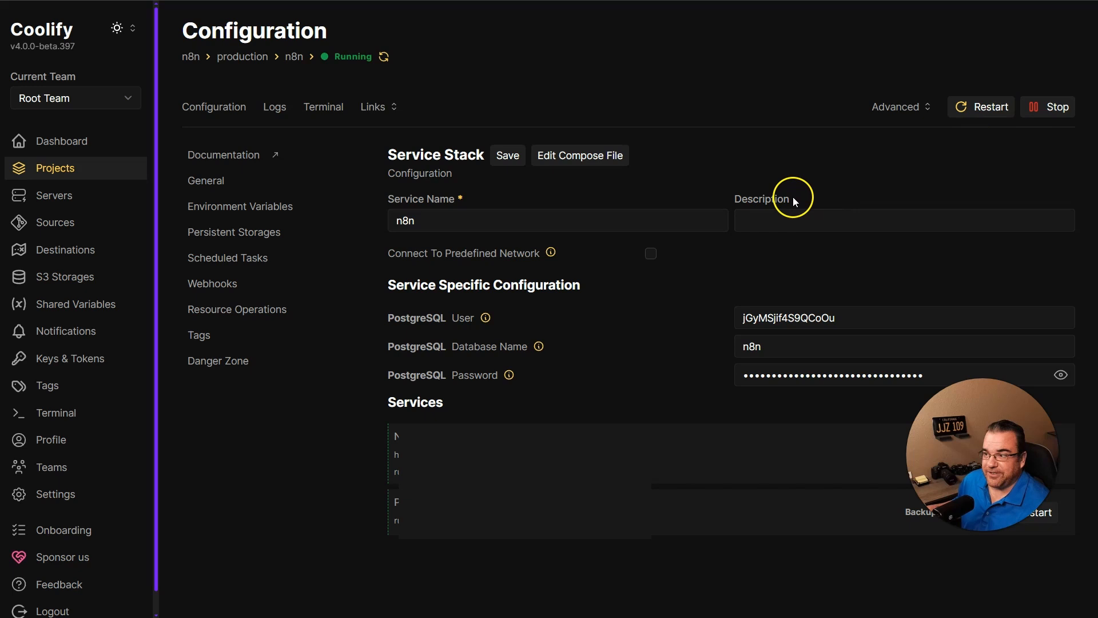
mouse_move(619, 247)
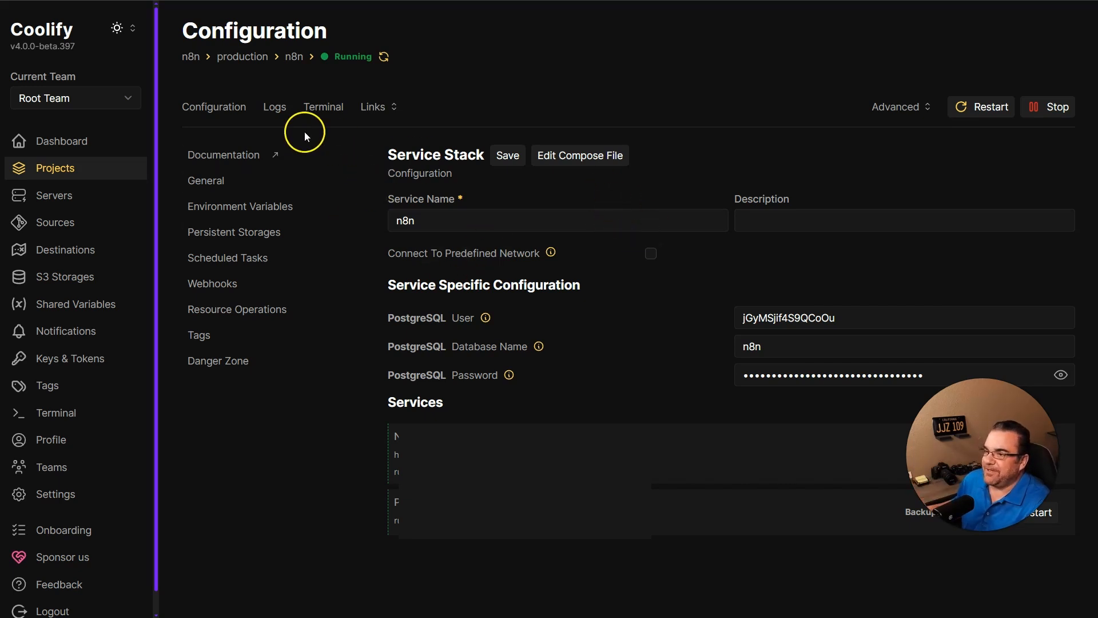
- Reopen the n8n service configuration and edit its compose file, selecting N8N_COMMUNITY_PACKAGES_ALLOW_TOOL_USAGE=true
click(55, 167)
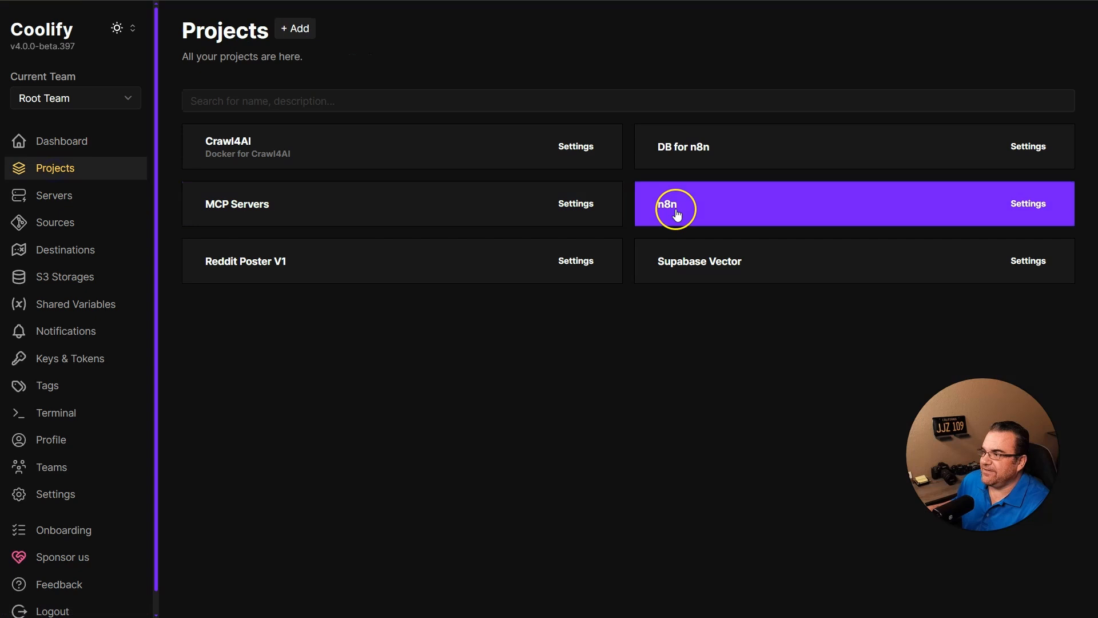
click(667, 204)
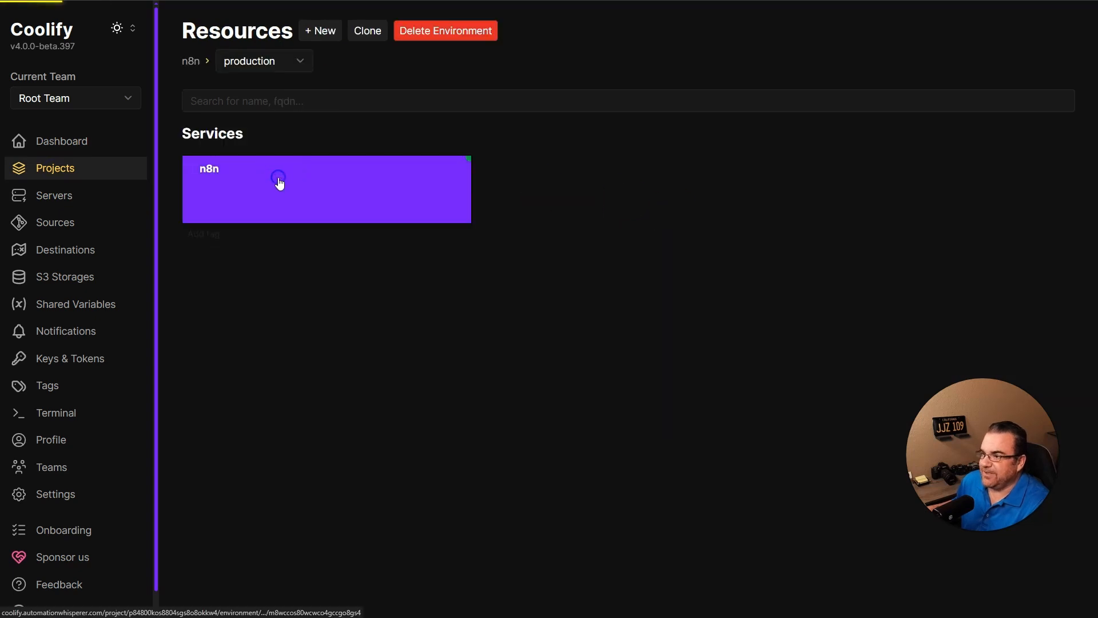
click(279, 178)
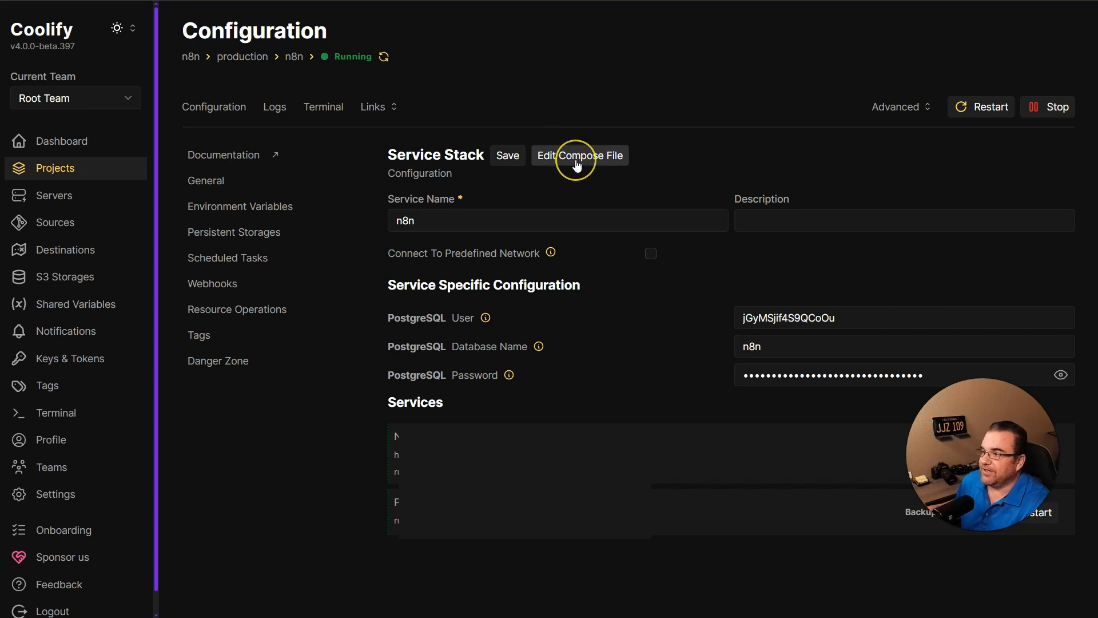
click(580, 154)
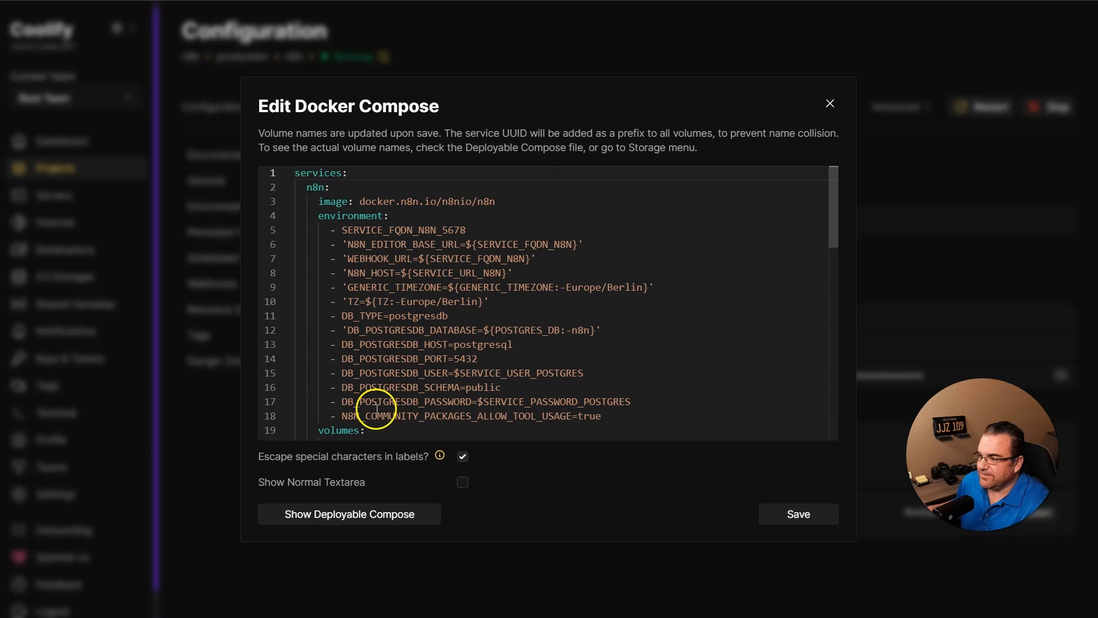
double_click(366, 416)
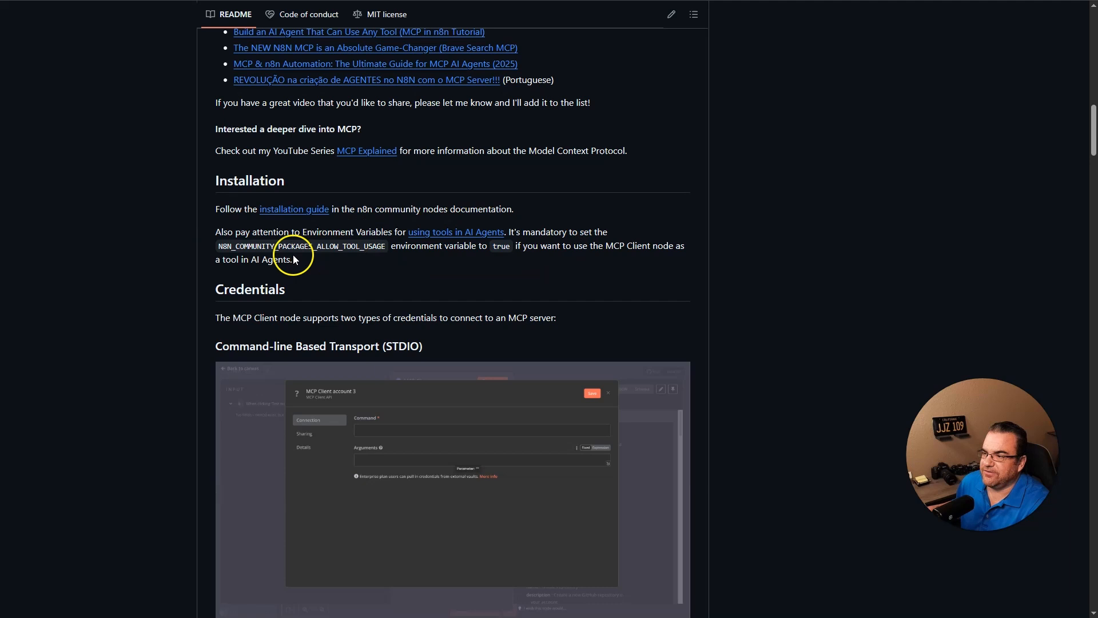
mouse_move(449, 261)
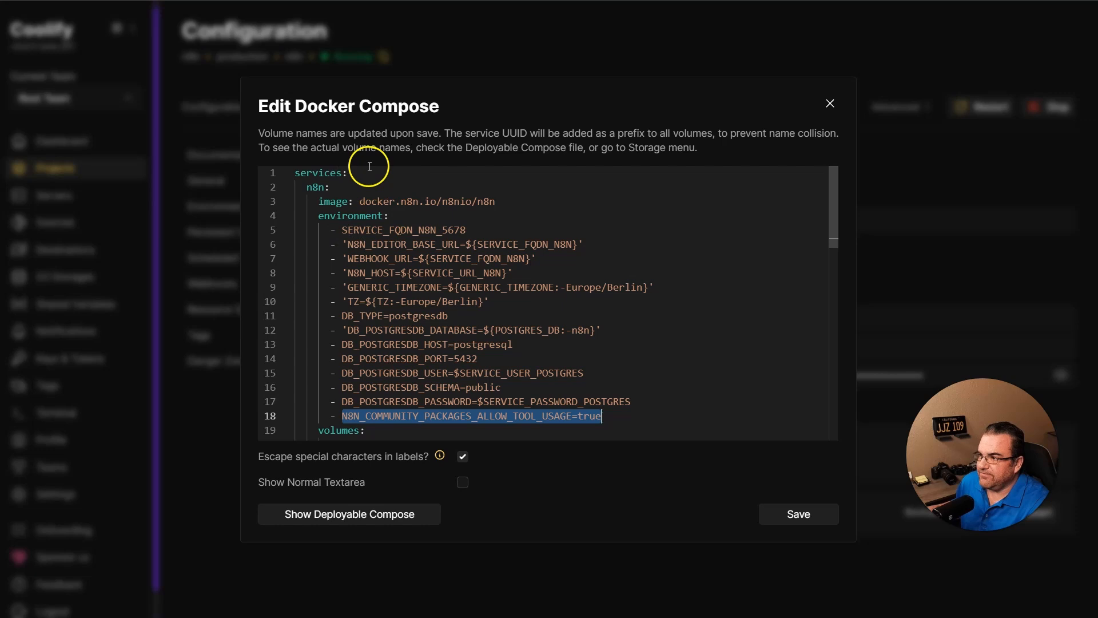
mouse_move(636, 400)
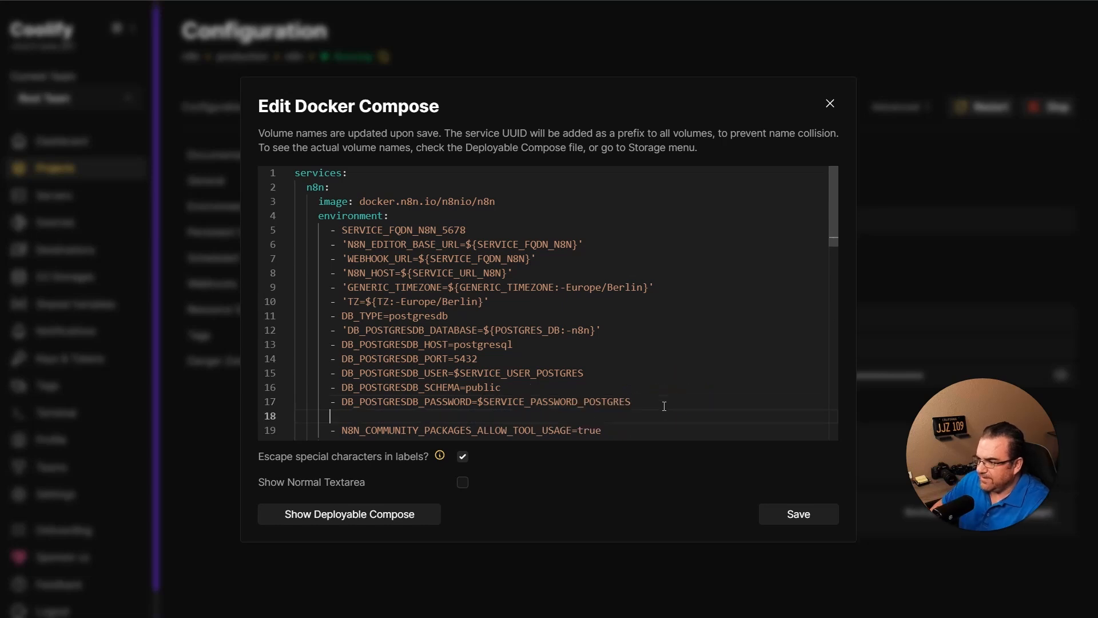
- Add '- N8N_COMMUNITY_PACKAGES_ALLOW_TOOL_USAGE=true' below the Postgres password entry and select the line
text(-)
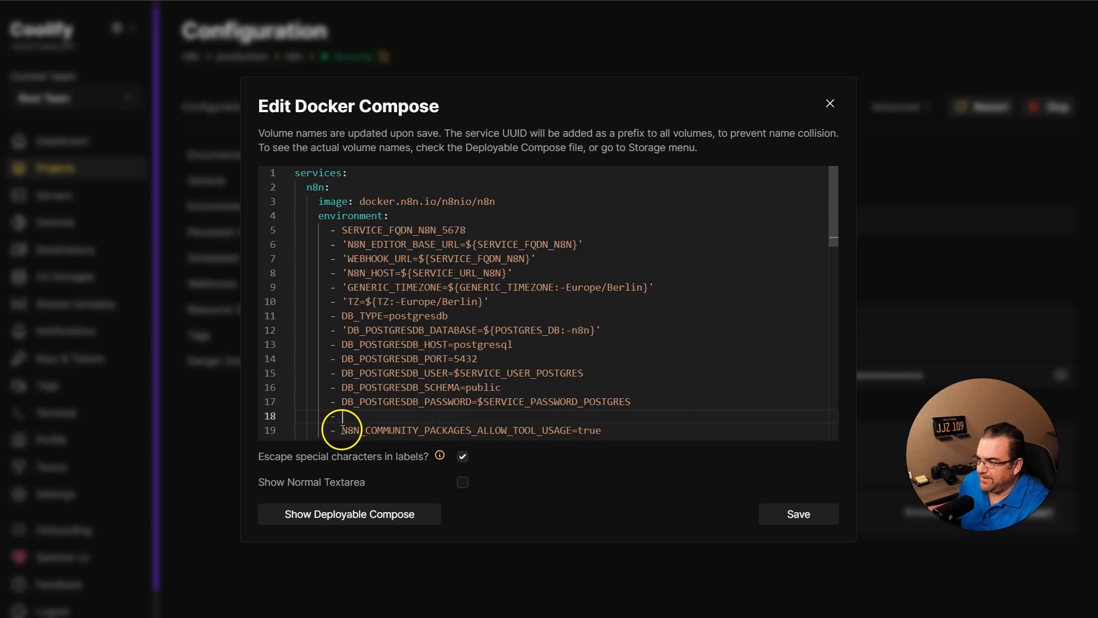
drag(342, 430, 603, 430)
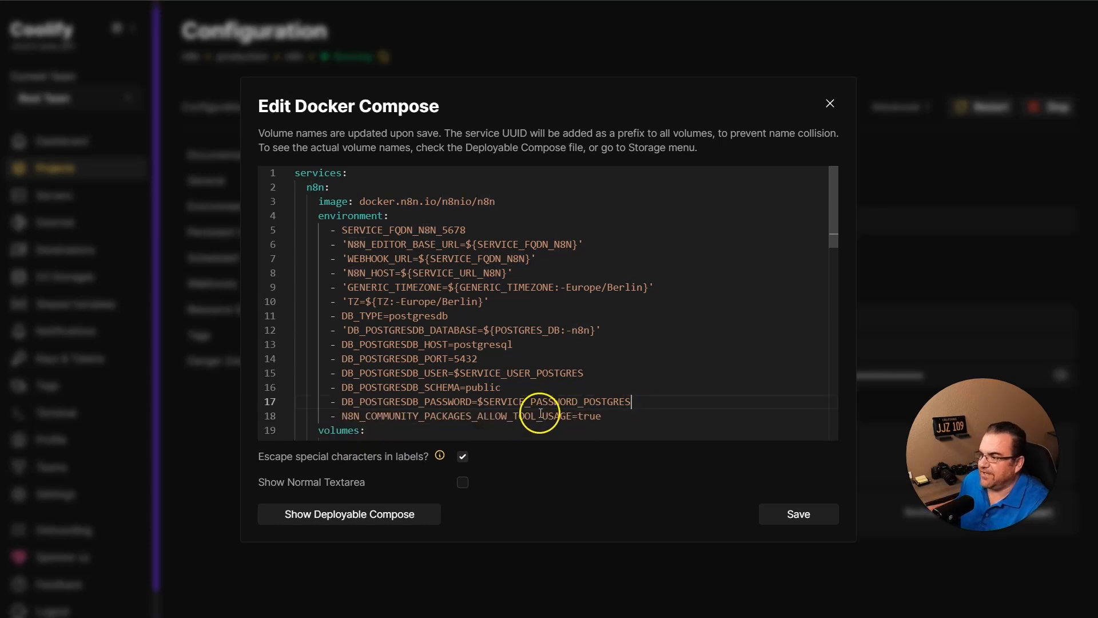
triple_click(469, 415)
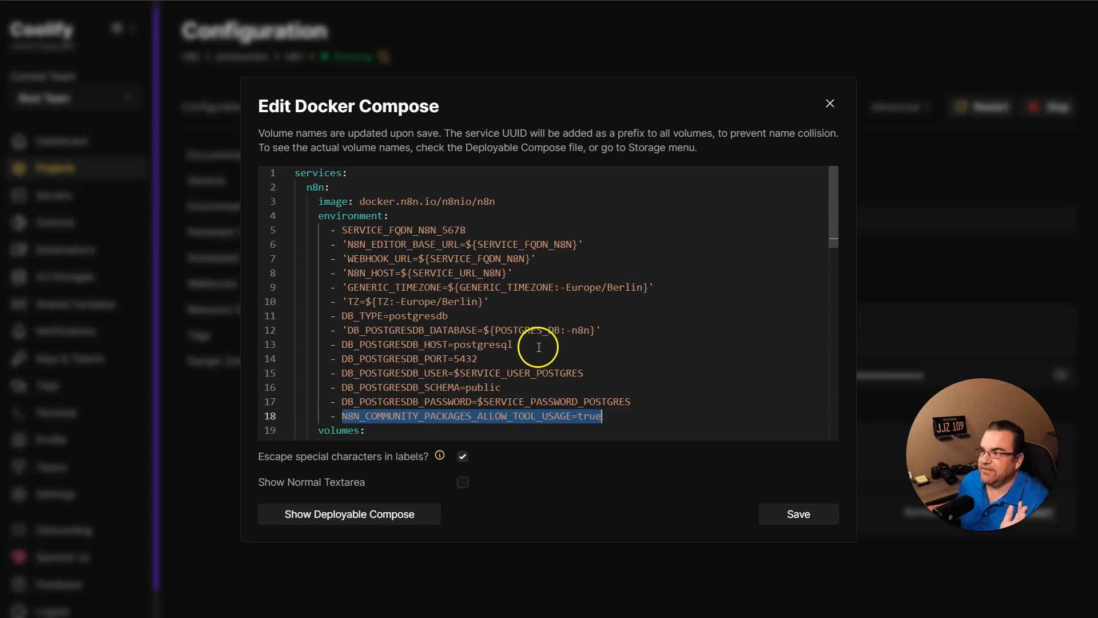
mouse_move(432, 397)
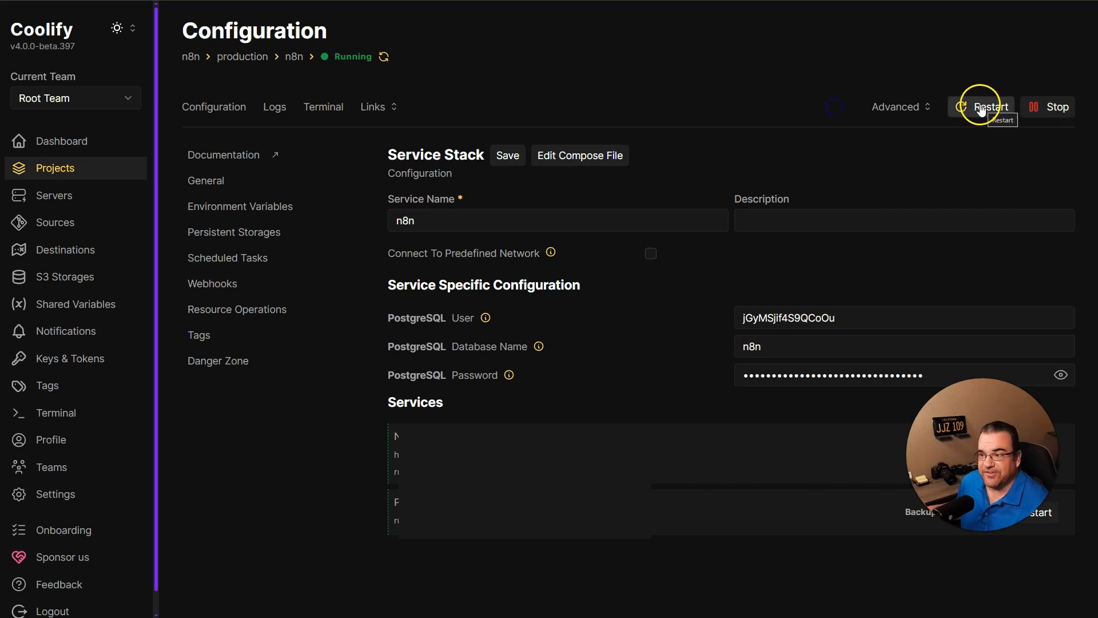
mouse_move(953, 132)
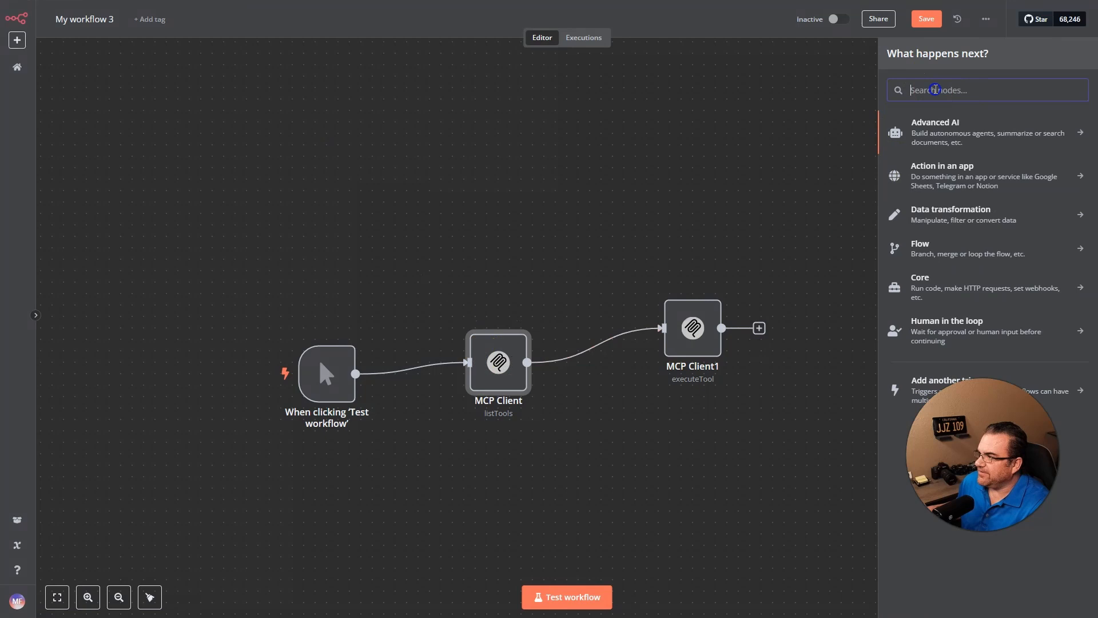
- Search 'mcp' to add an MCP Client node and connect it with the MCP airbnb credential
text(mcp)
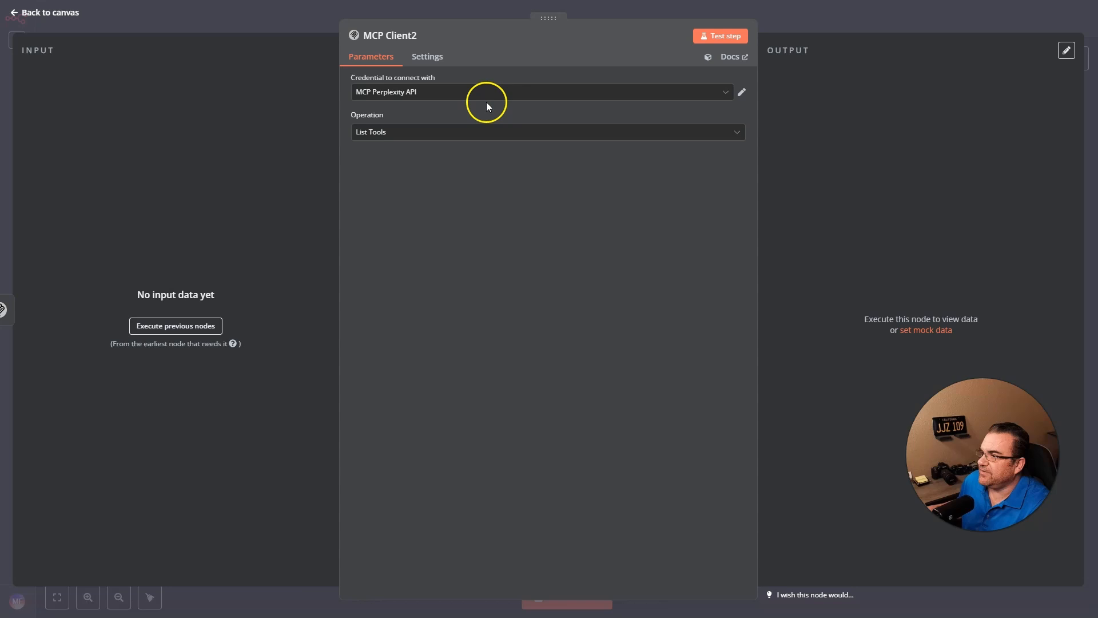
click(539, 92)
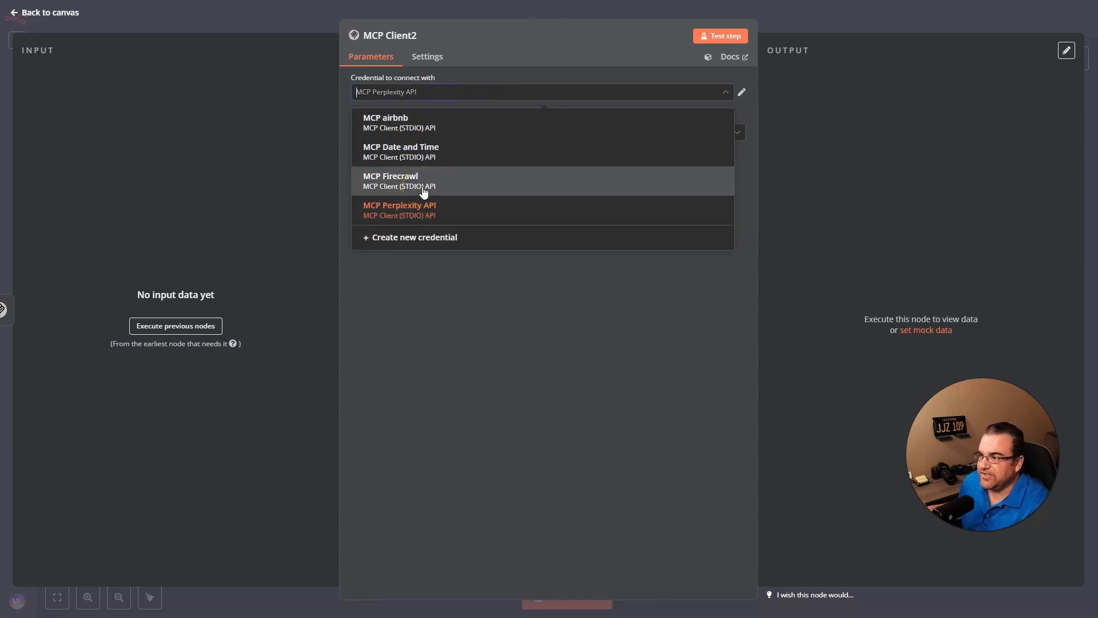
mouse_move(410, 122)
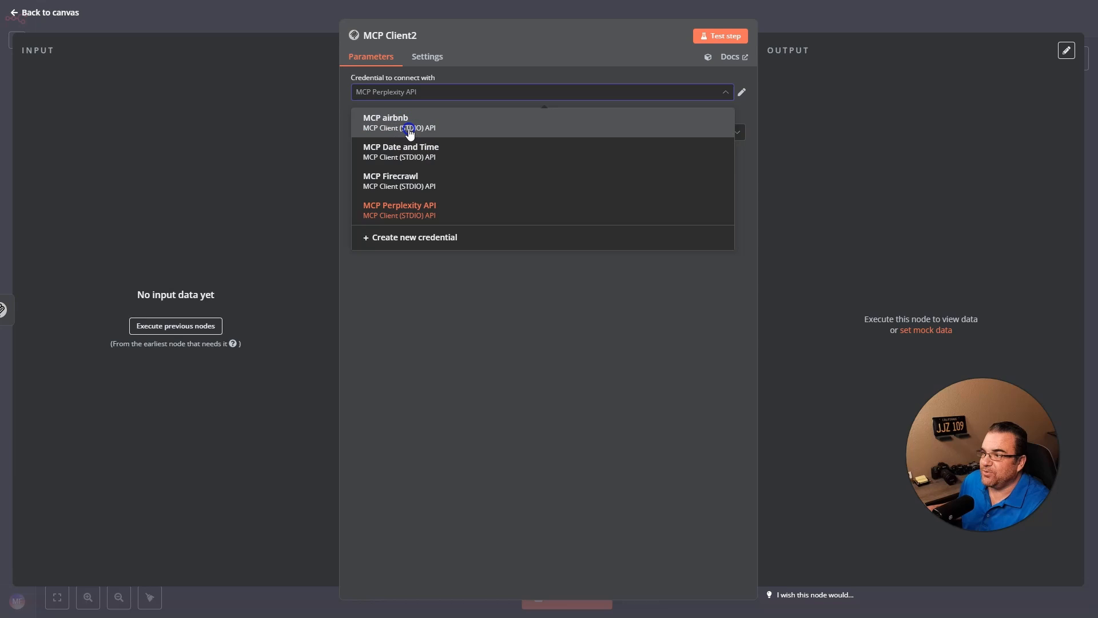
click(385, 122)
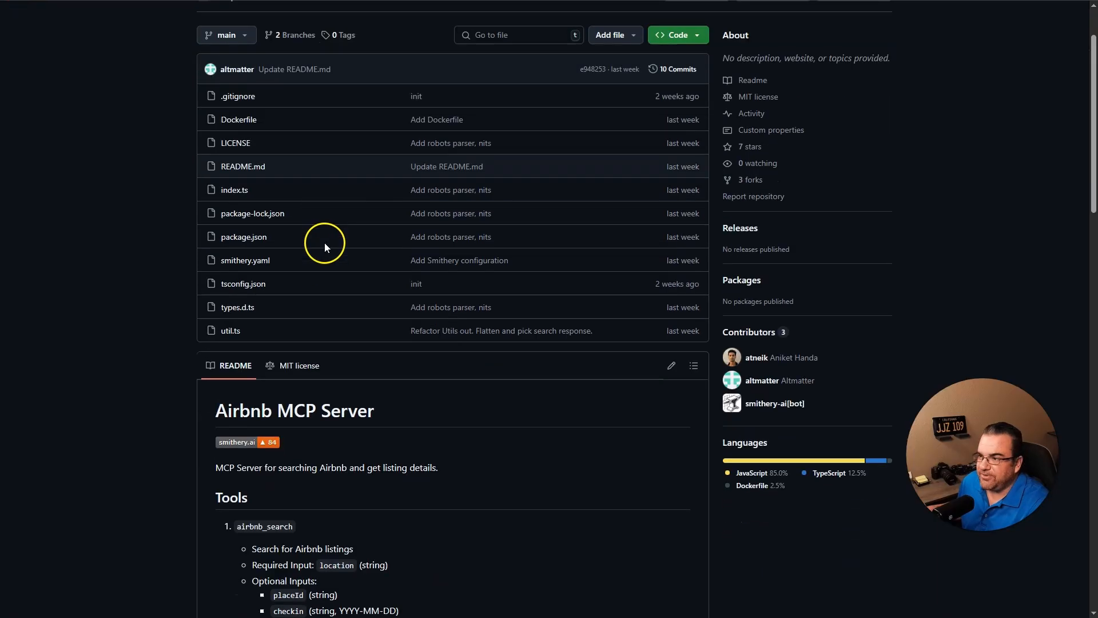
- Scroll the openbnb-org/mcp-server-airbnb repository page to view its file list and README
scroll(down, 3)
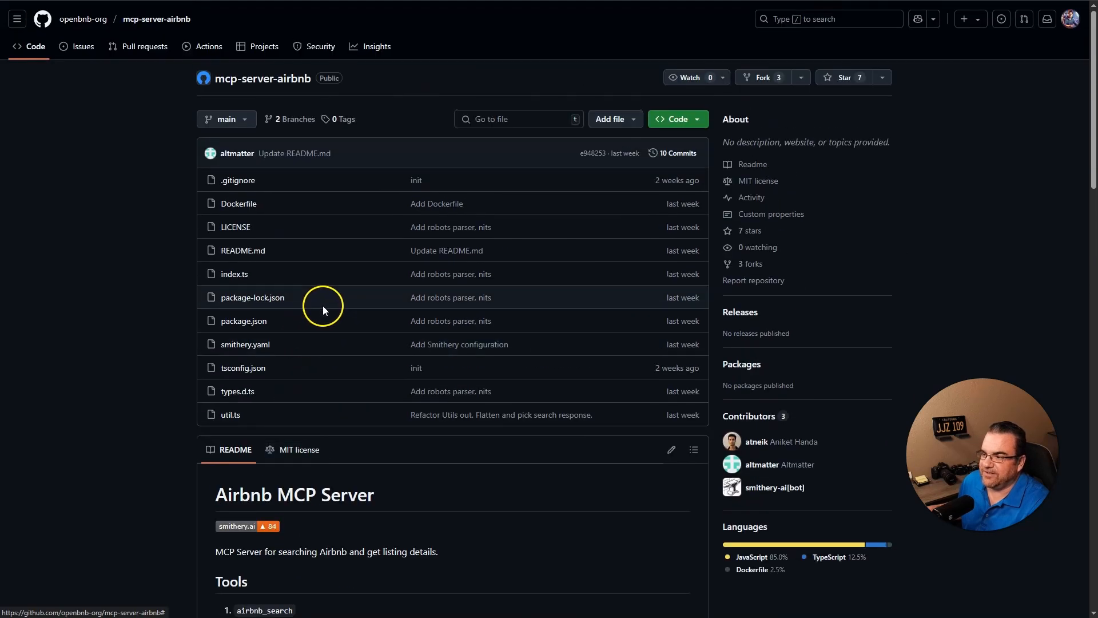
mouse_move(487, 63)
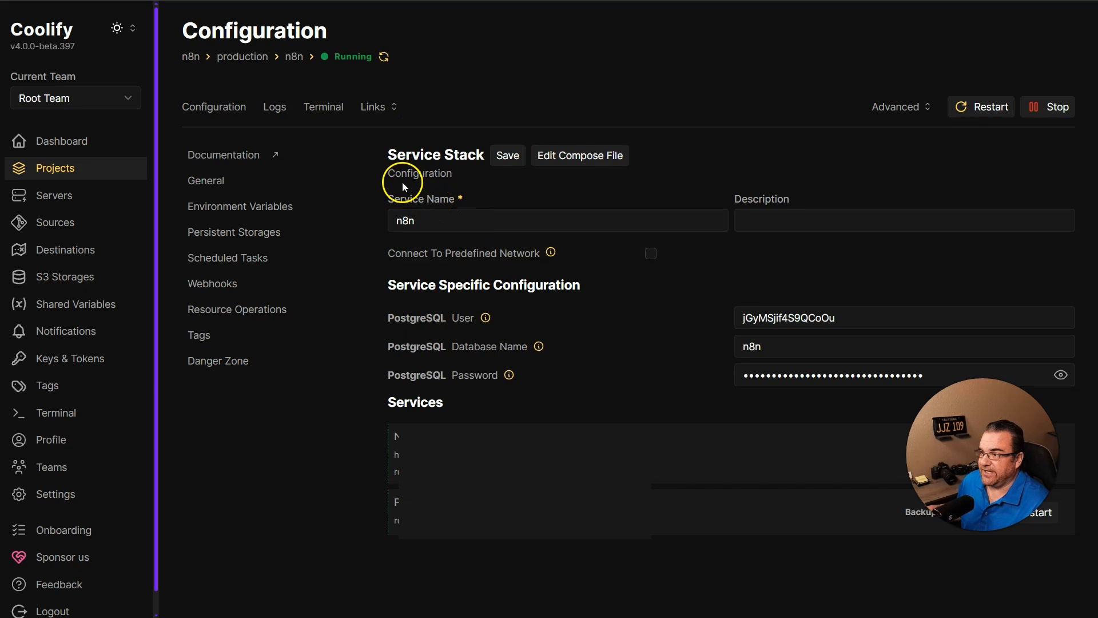
mouse_move(580, 154)
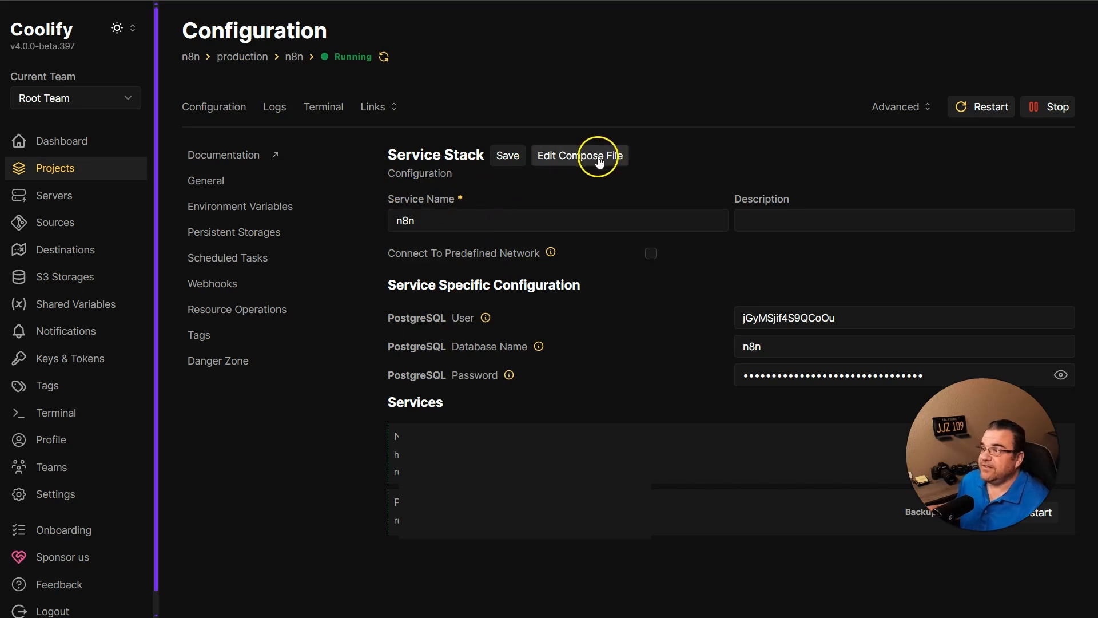
mouse_move(623, 190)
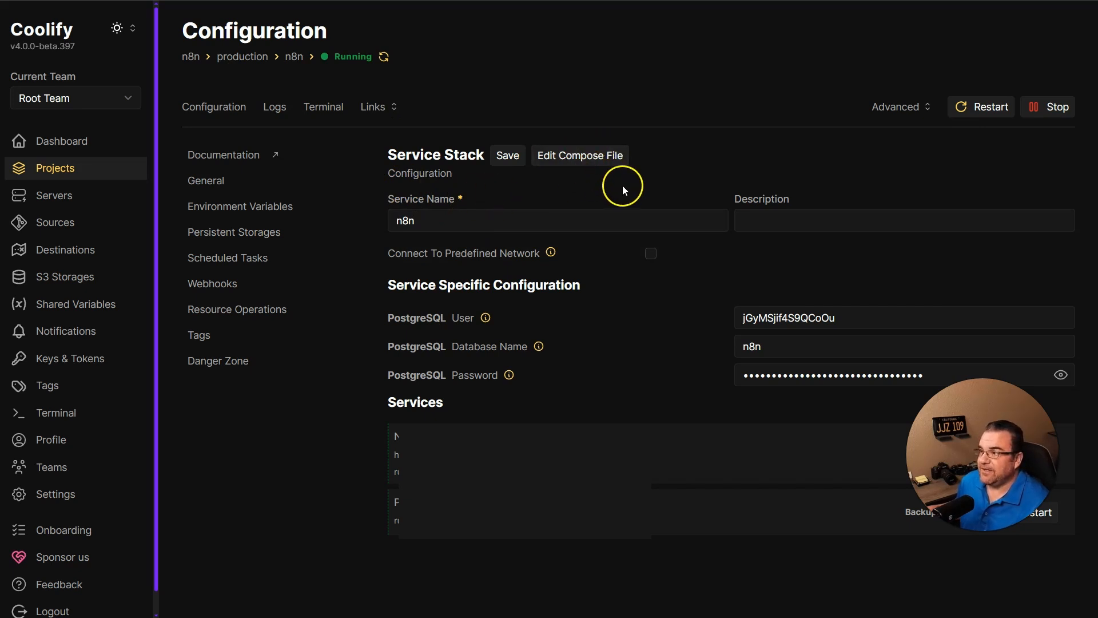
mouse_move(710, 188)
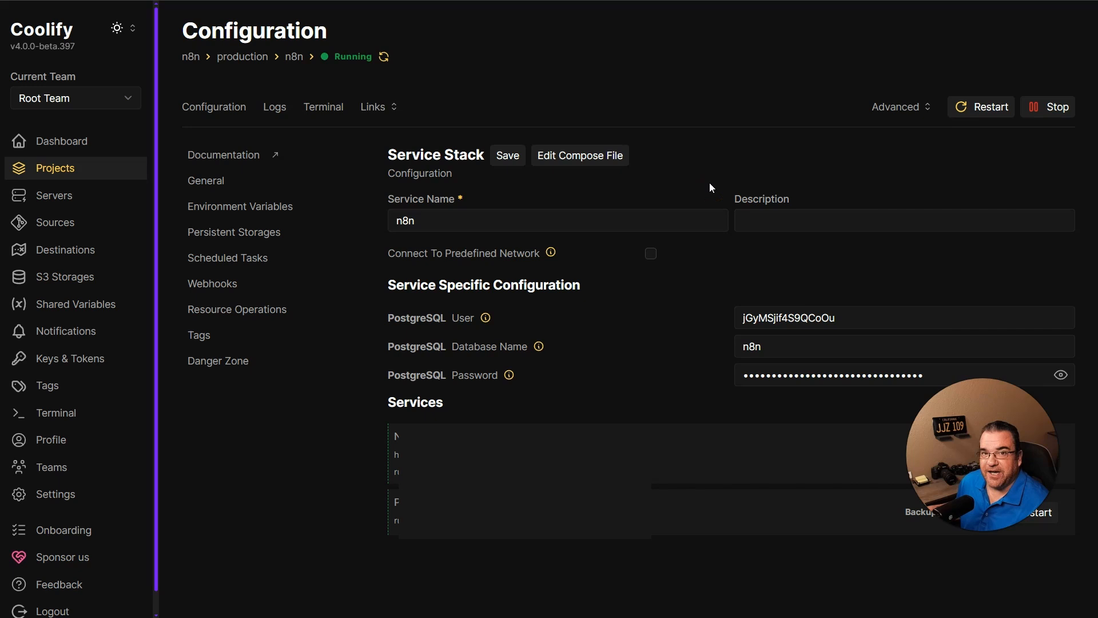